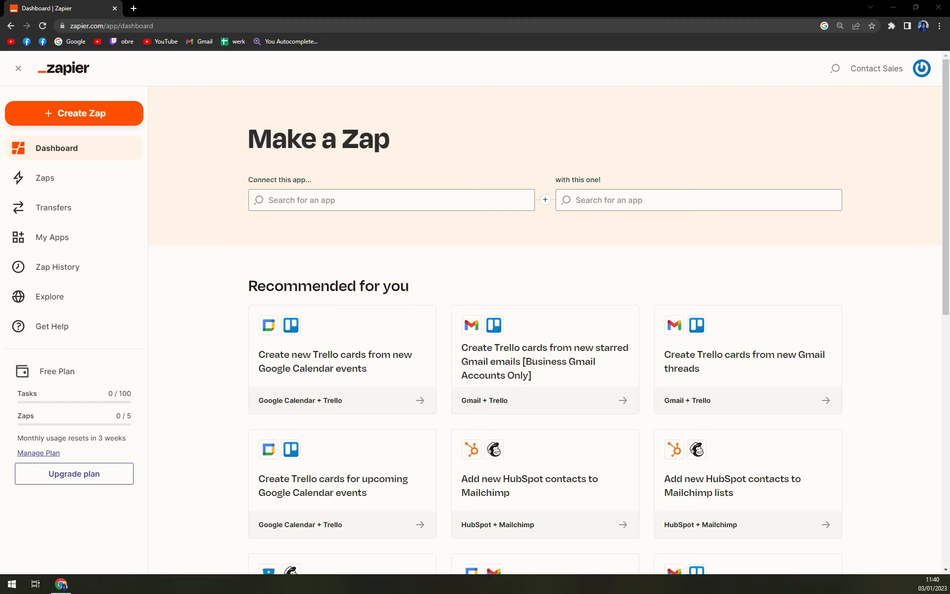
mouse_move(149, 119)
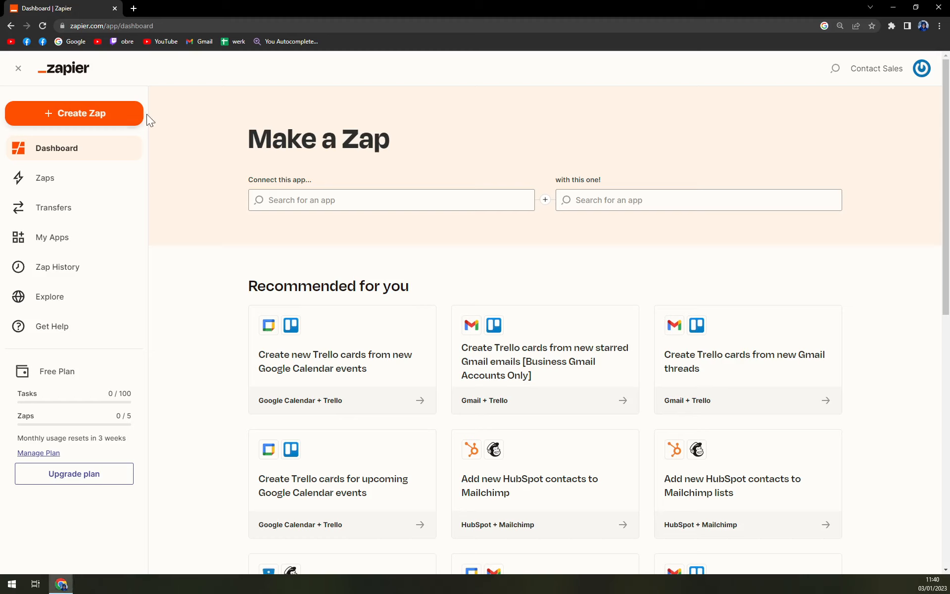
mouse_move(82, 129)
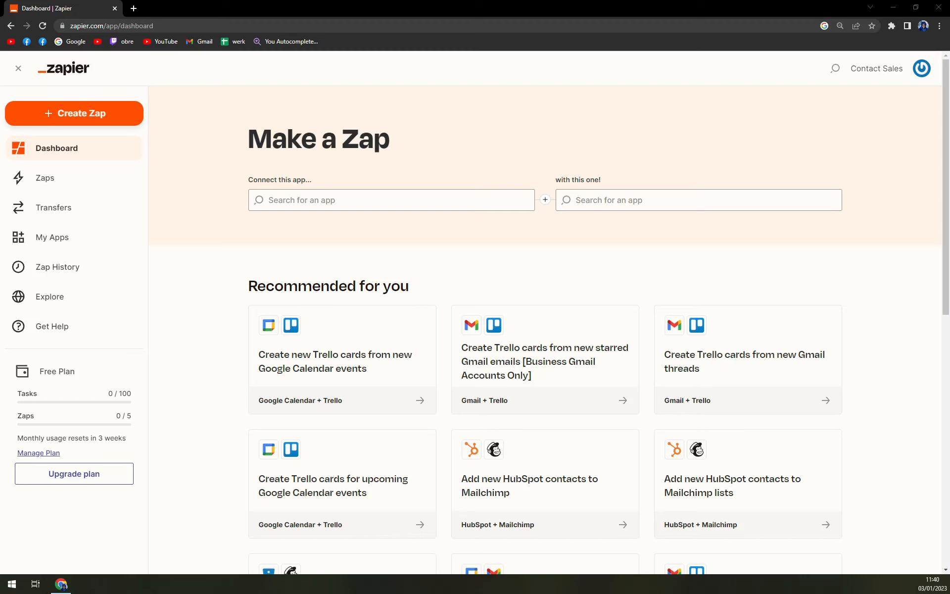
mouse_move(918, 82)
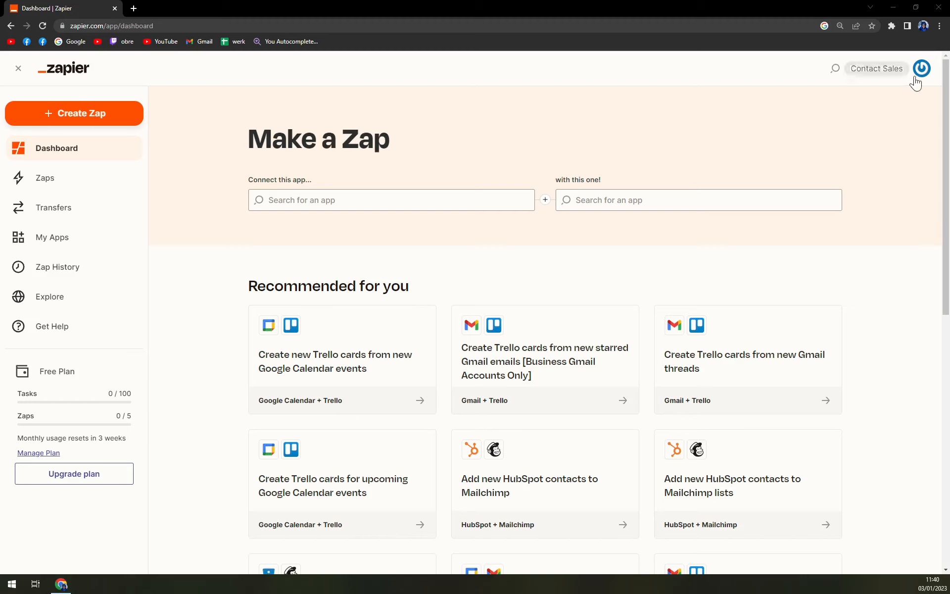
mouse_move(178, 165)
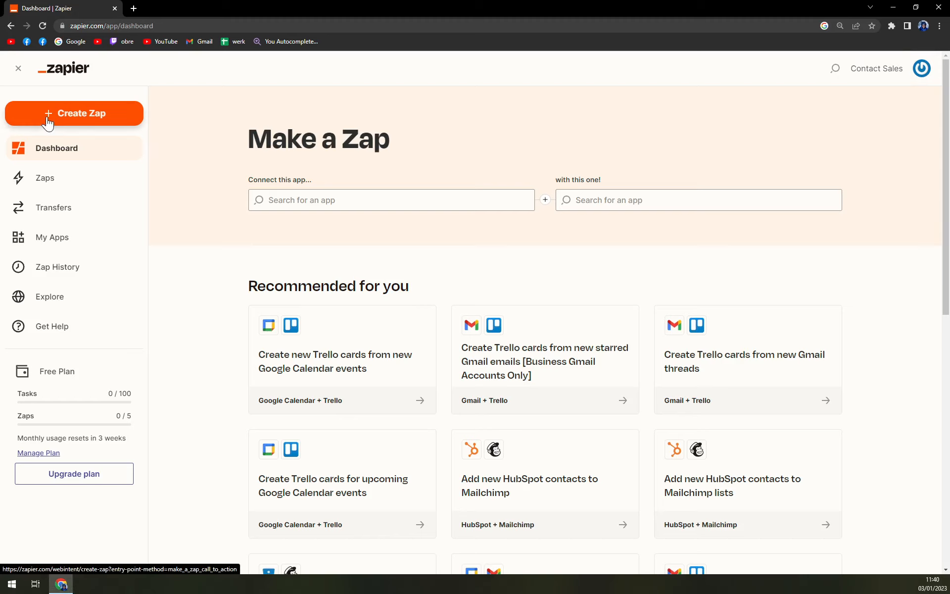
mouse_move(32, 108)
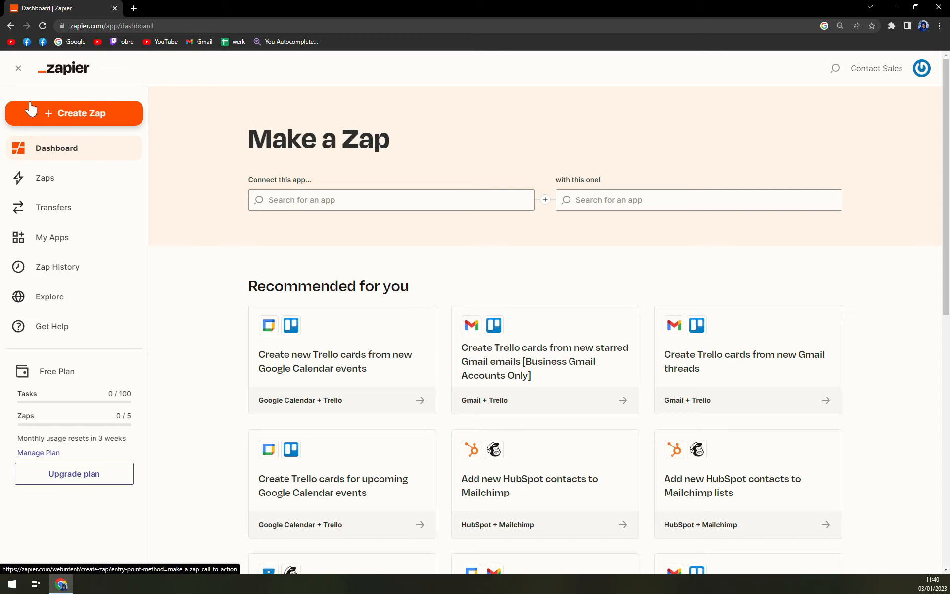
mouse_move(73, 119)
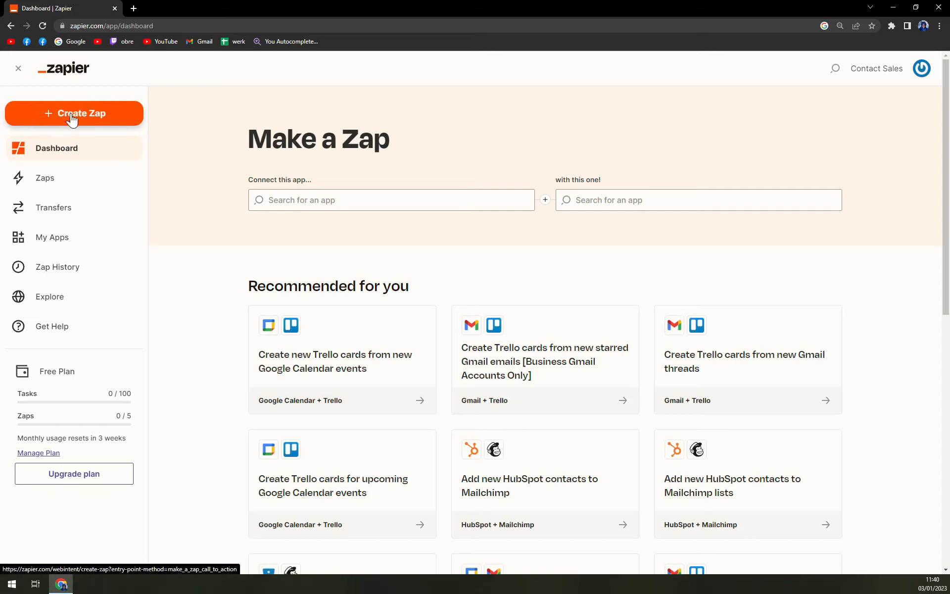
Step: Start a new Zap with the '+ Create Zap' button on the dashboard
left_click(73, 113)
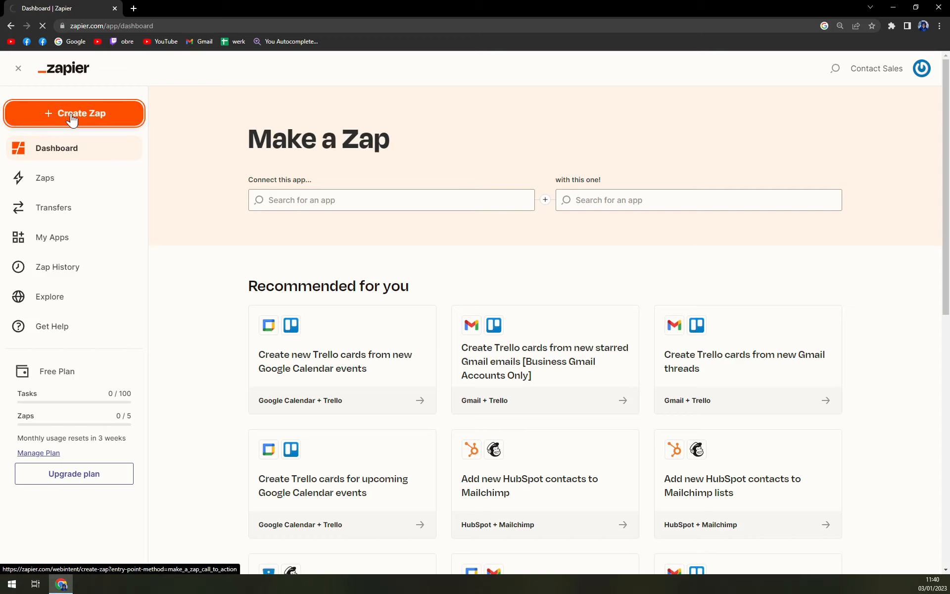
Step: Rename the untitled draft Zap to 'hub to outlook'
left_click(74, 113)
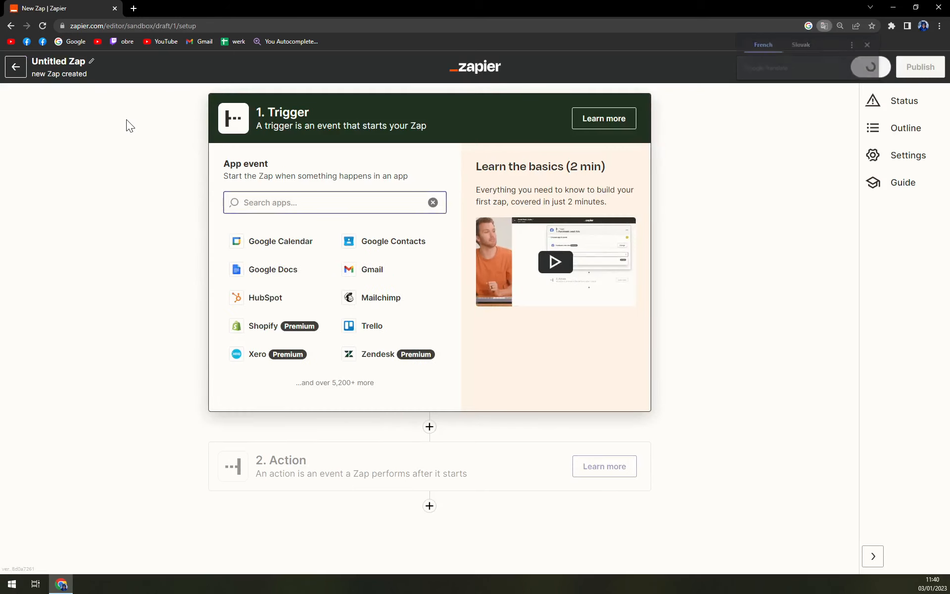
double_click(58, 62)
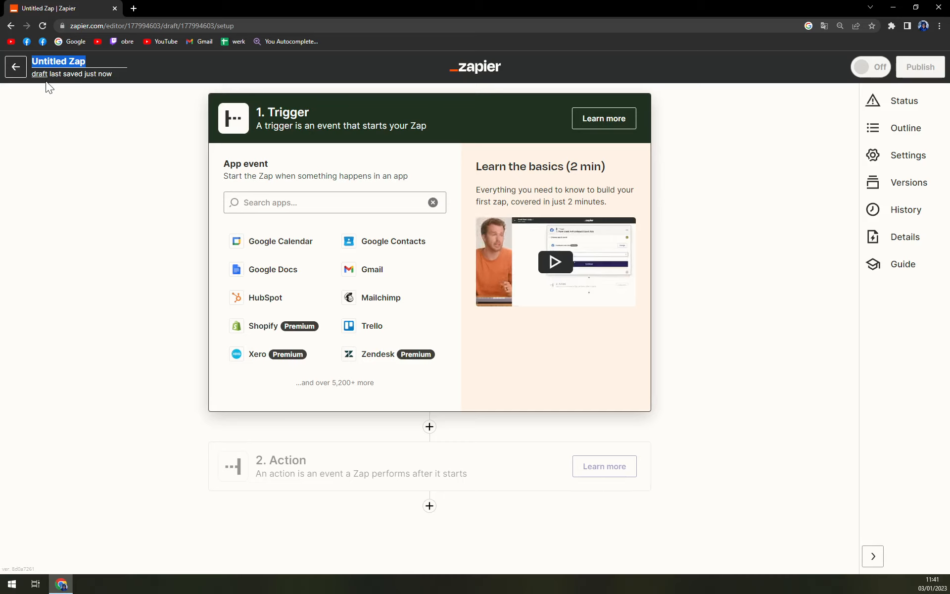
type("hub to outlook")
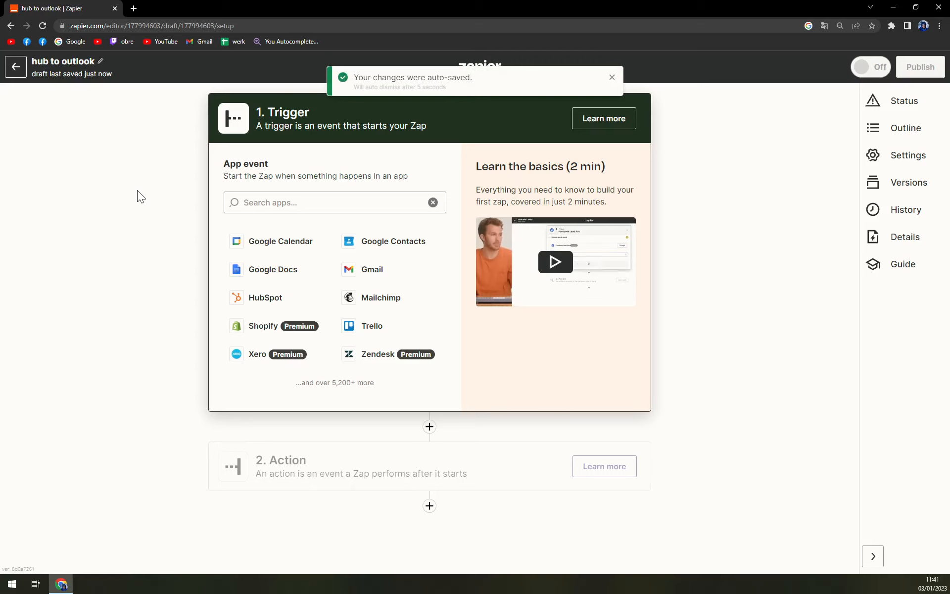
mouse_move(101, 144)
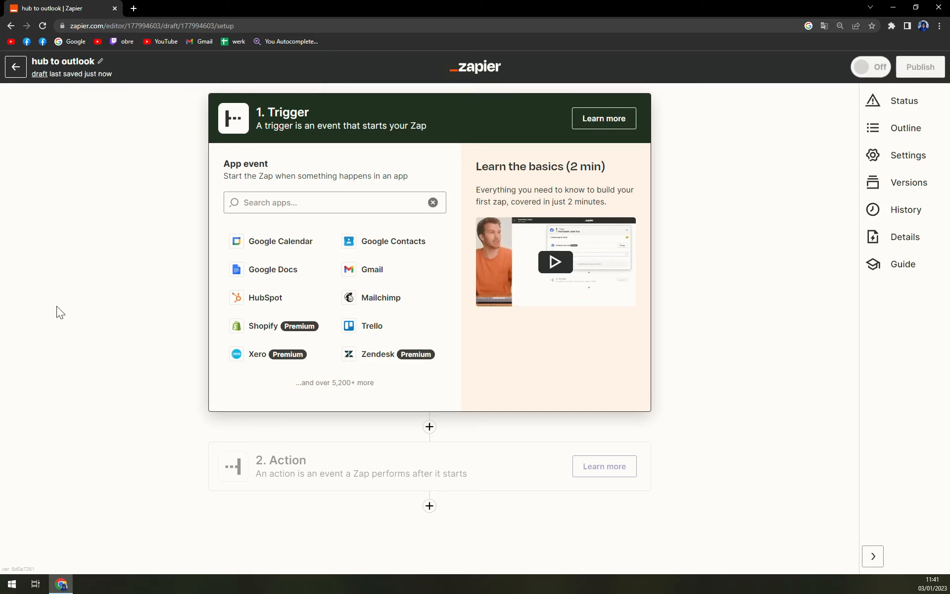
Step: Set the trigger app to HubSpot with the New Contact event
left_click(333, 202)
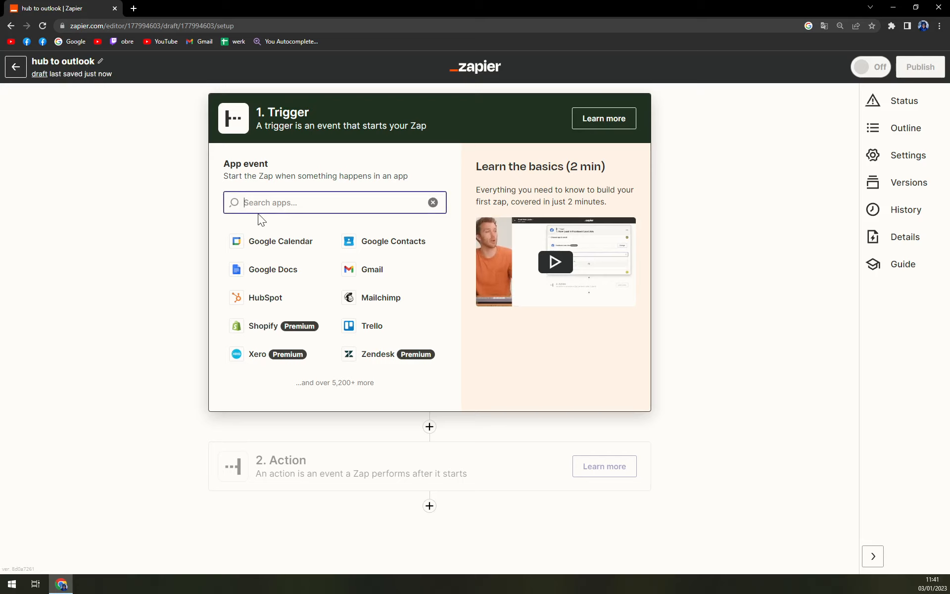
type("hubs")
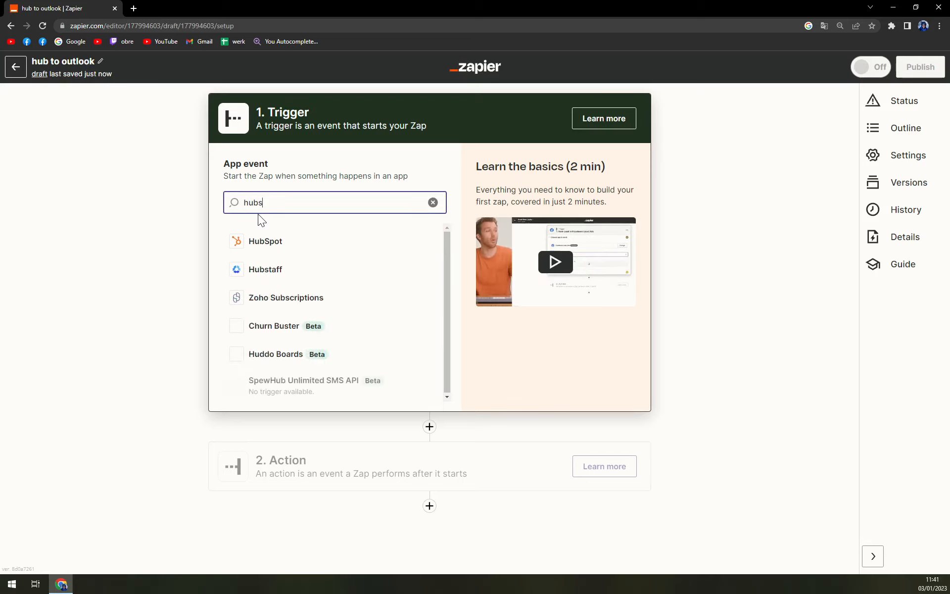
left_click(265, 241)
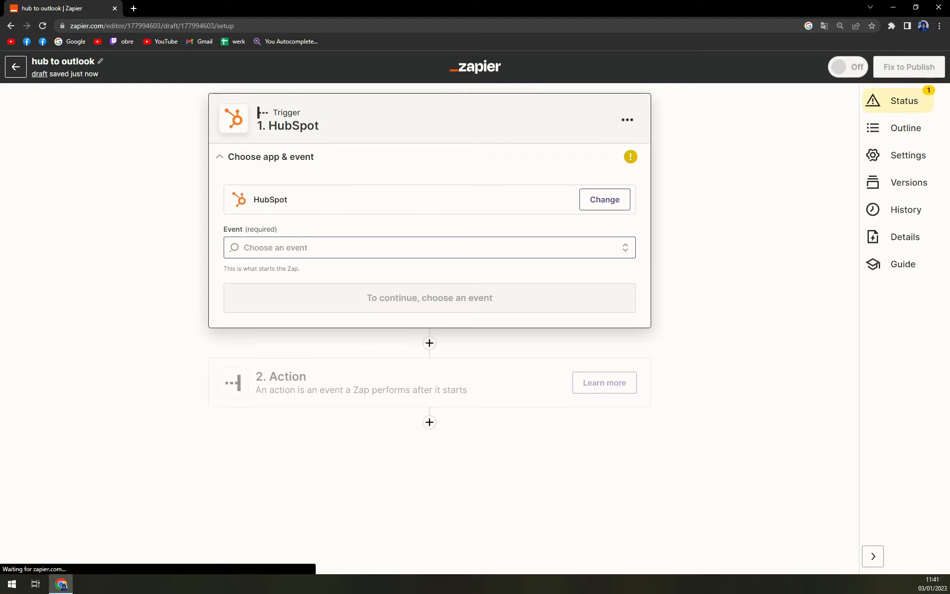
left_click(428, 247)
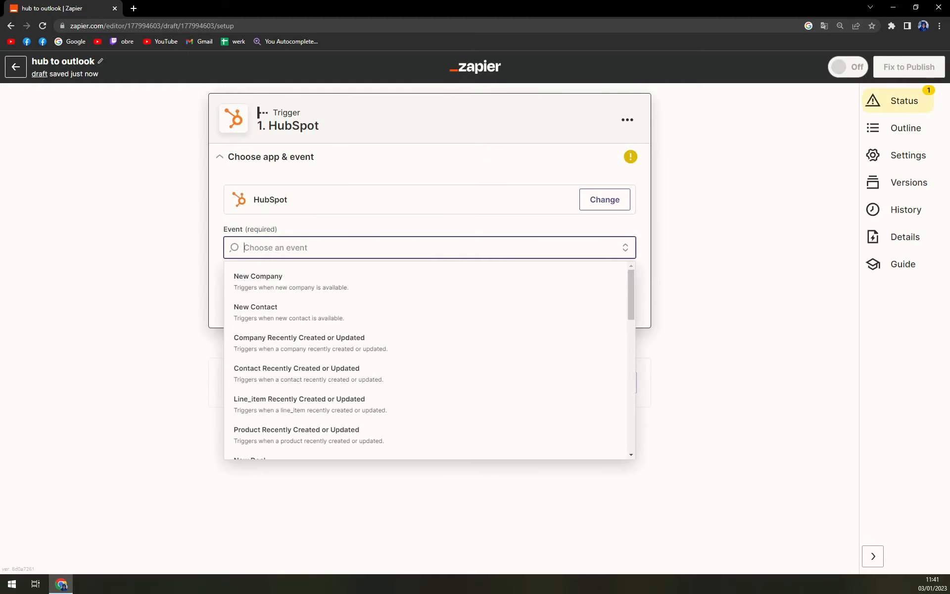
mouse_move(316, 282)
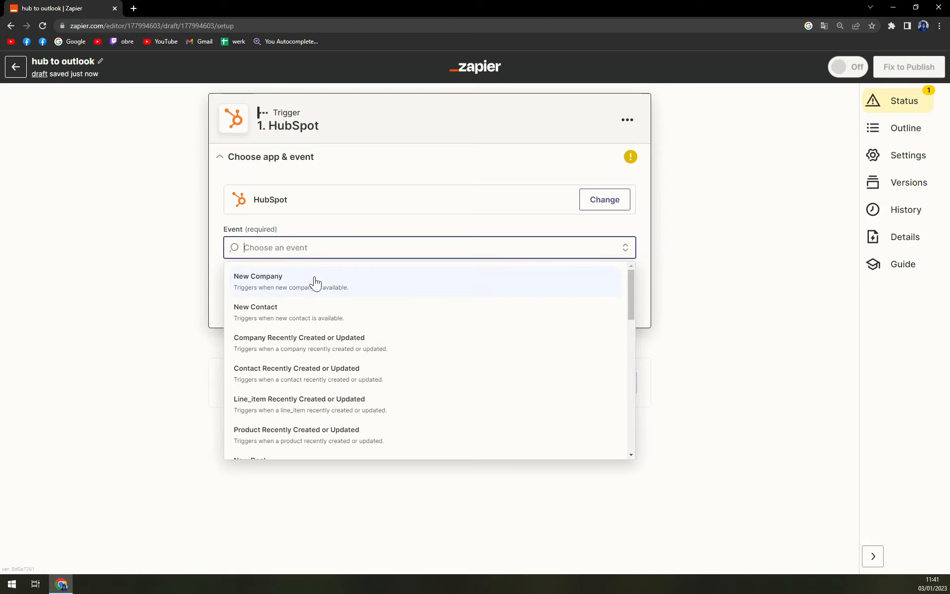
left_click(255, 307)
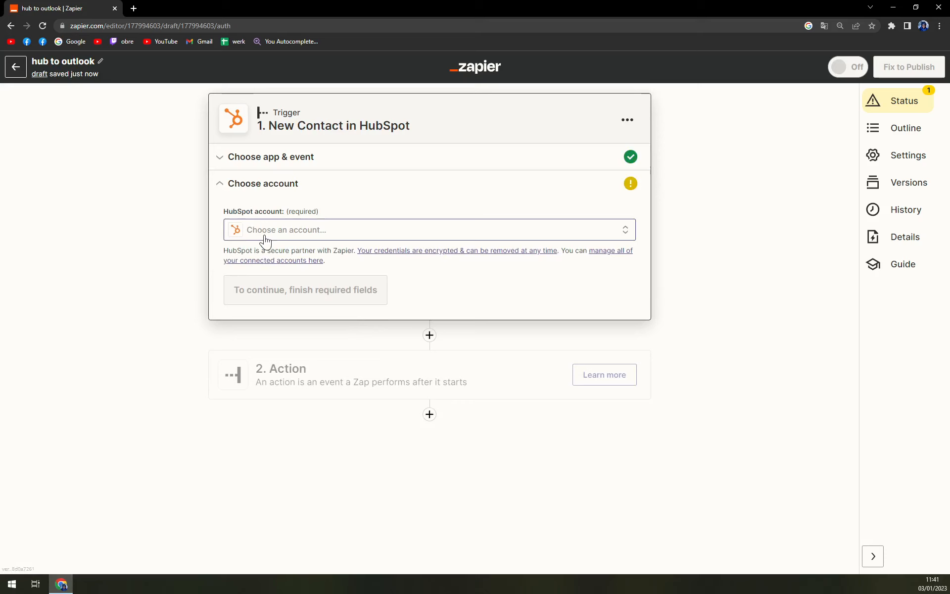
Step: Connect the HubSpot account, add the Facebook Ads Date of birth property, and continue
left_click(429, 229)
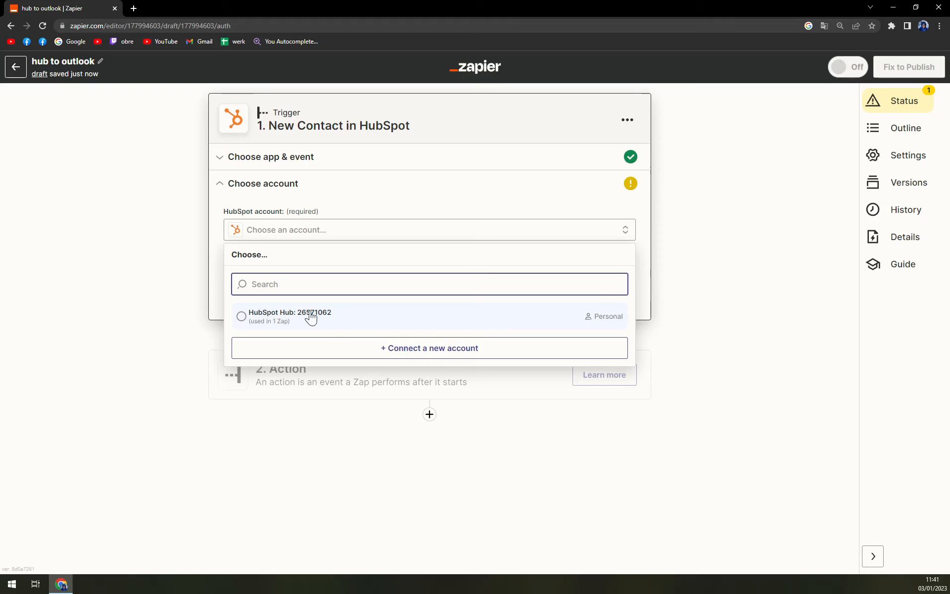
left_click(291, 316)
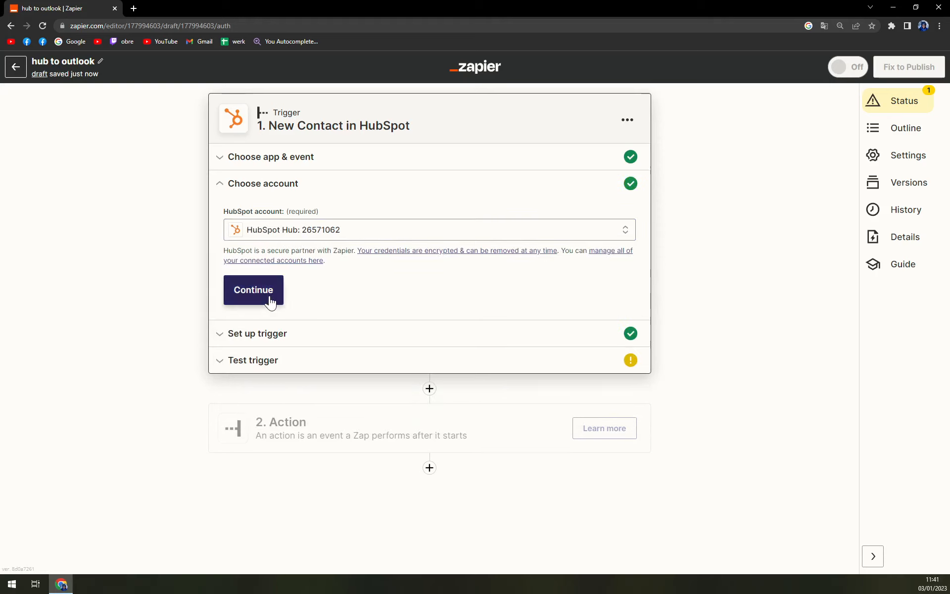
left_click(252, 290)
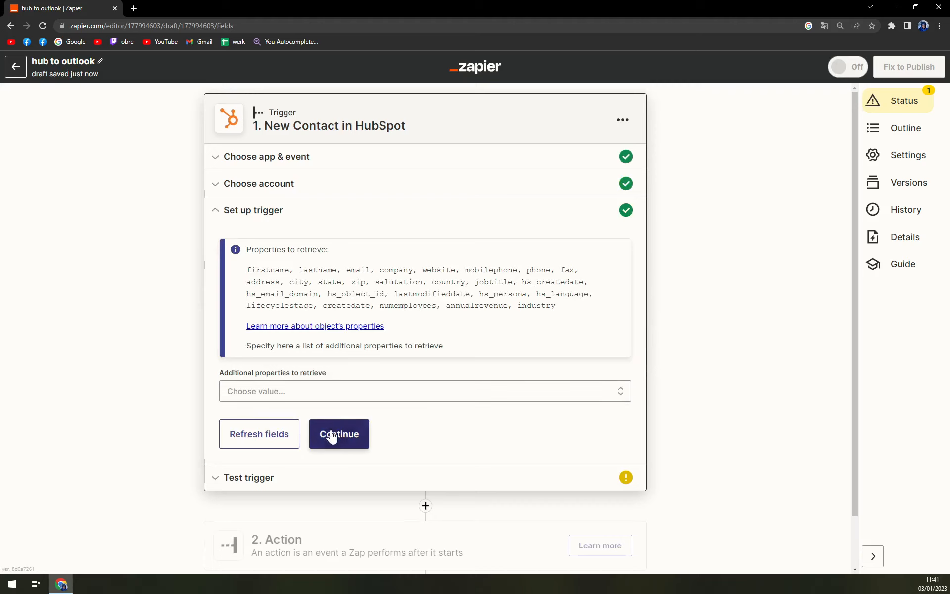
left_click(424, 391)
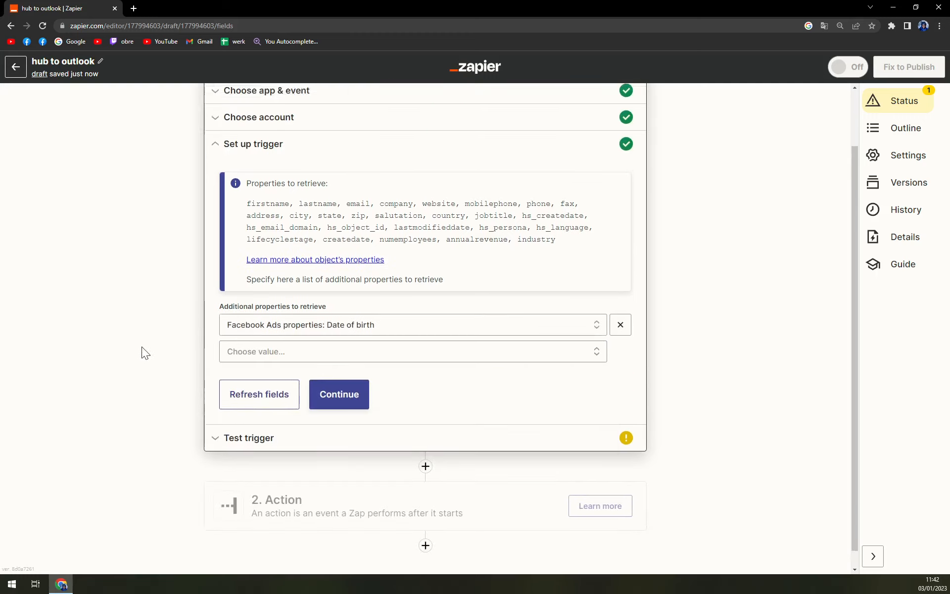
left_click(338, 394)
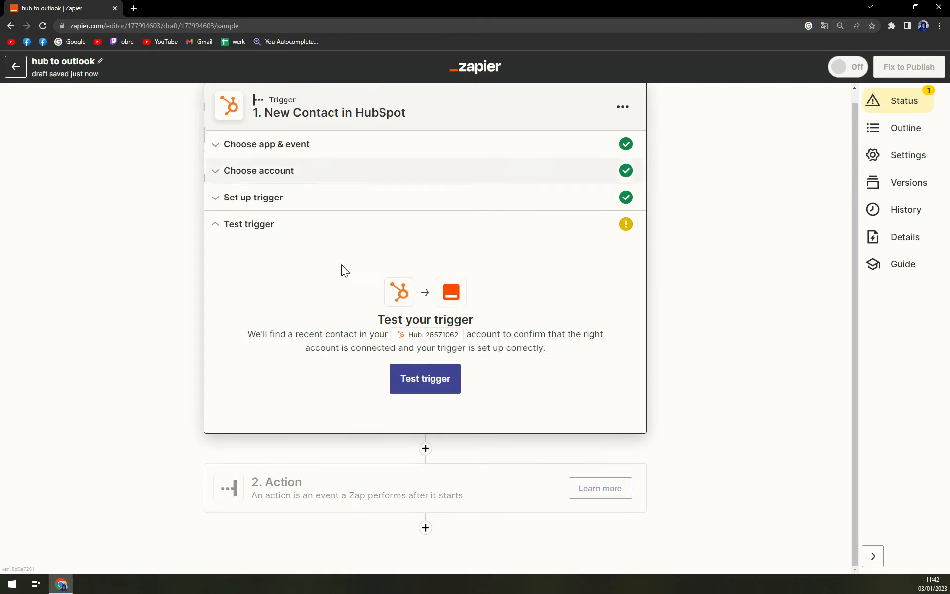
mouse_move(404, 306)
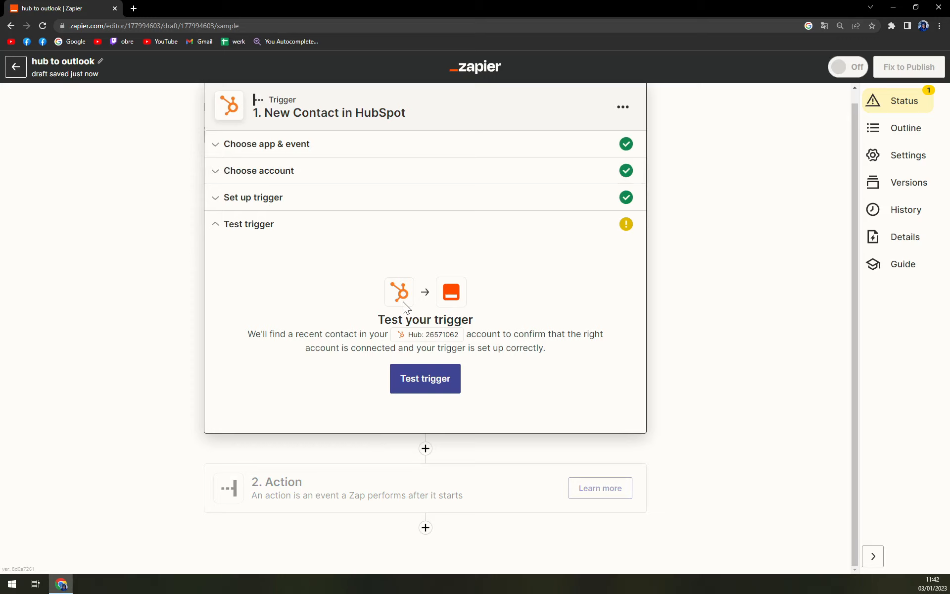
mouse_move(455, 300)
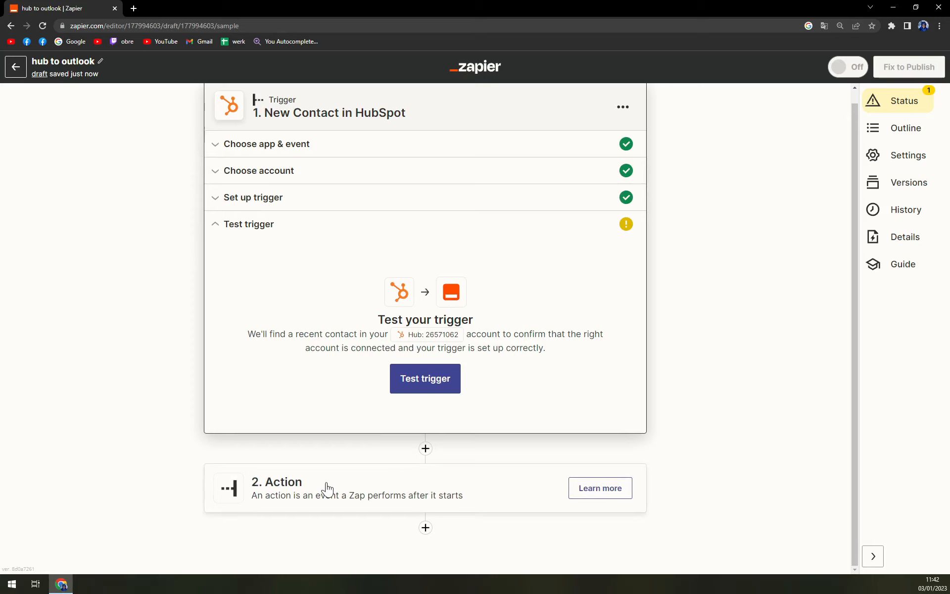
Step: Open the '2. Action' step card to choose an action app
left_click(276, 481)
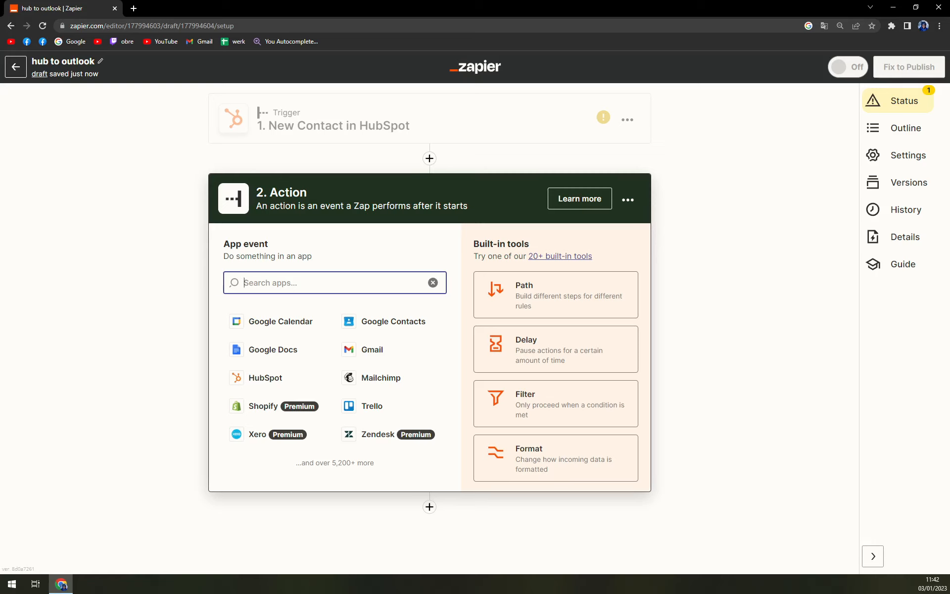
Step: Set the action to Microsoft Outlook Create Event with the connected Outlook account, and continue
type("outlo")
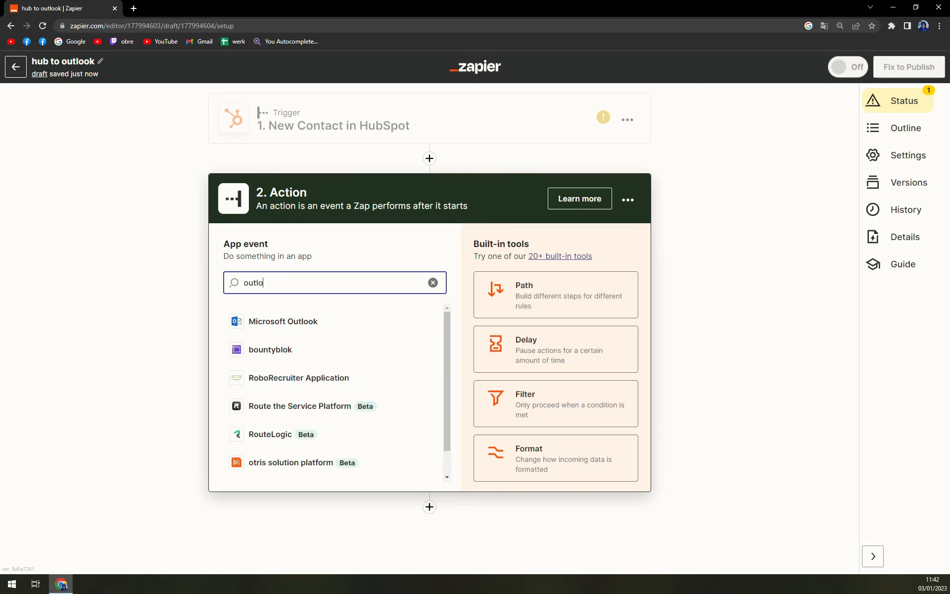
mouse_move(418, 374)
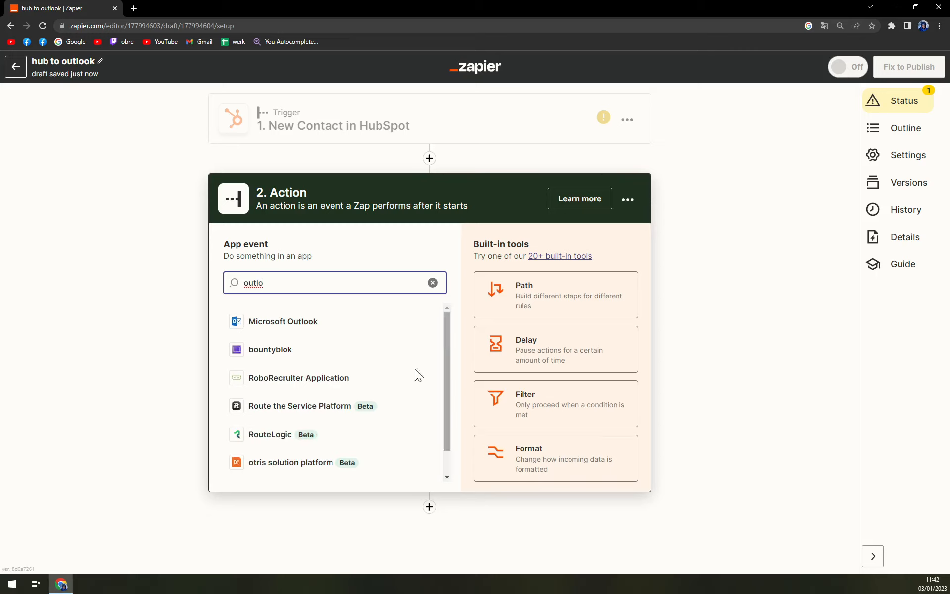
left_click(283, 321)
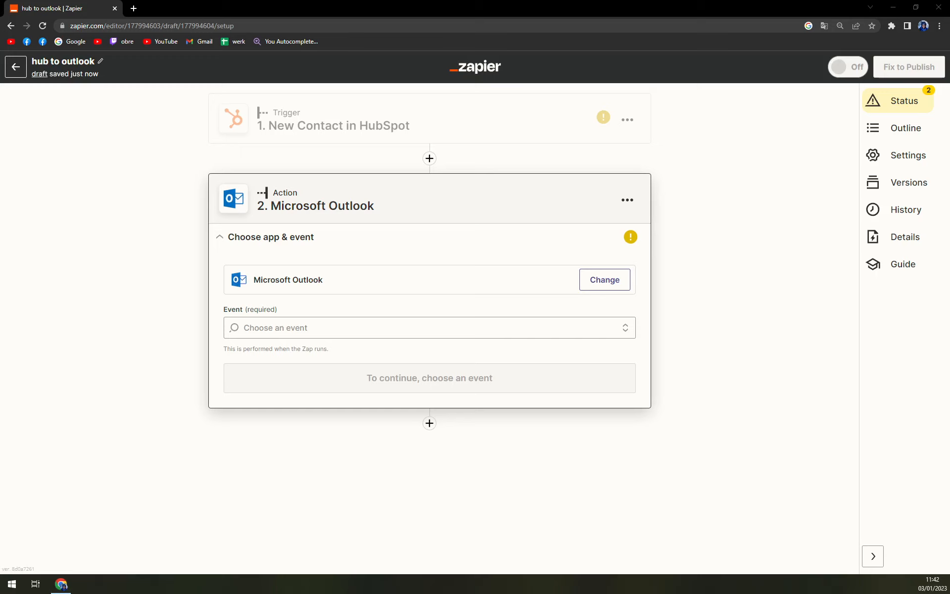
left_click(428, 327)
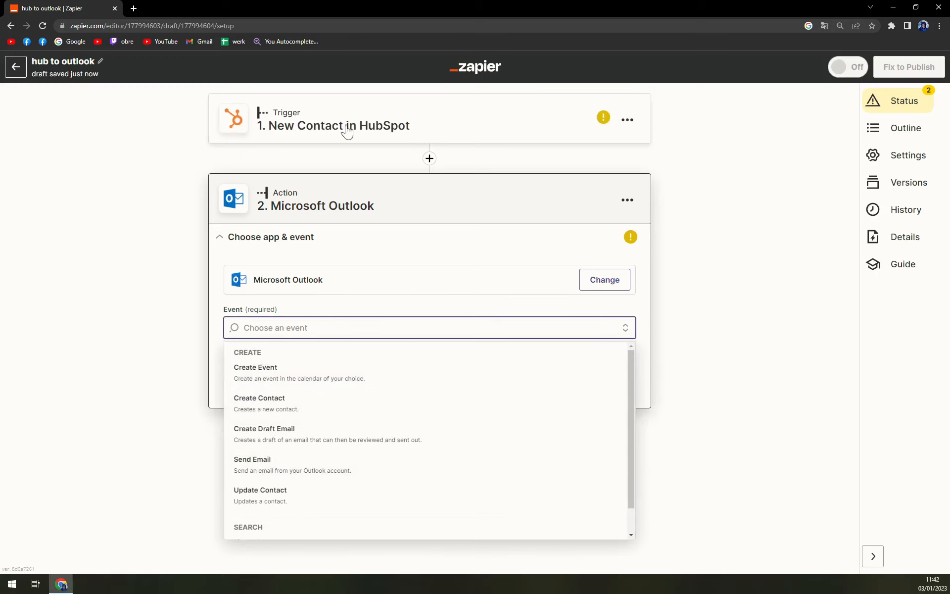
left_click(255, 367)
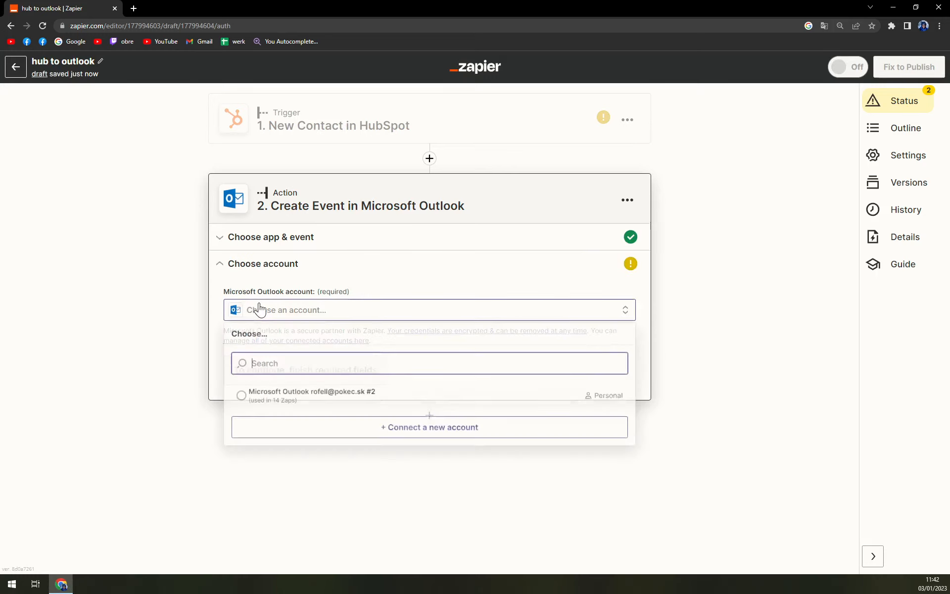
left_click(311, 392)
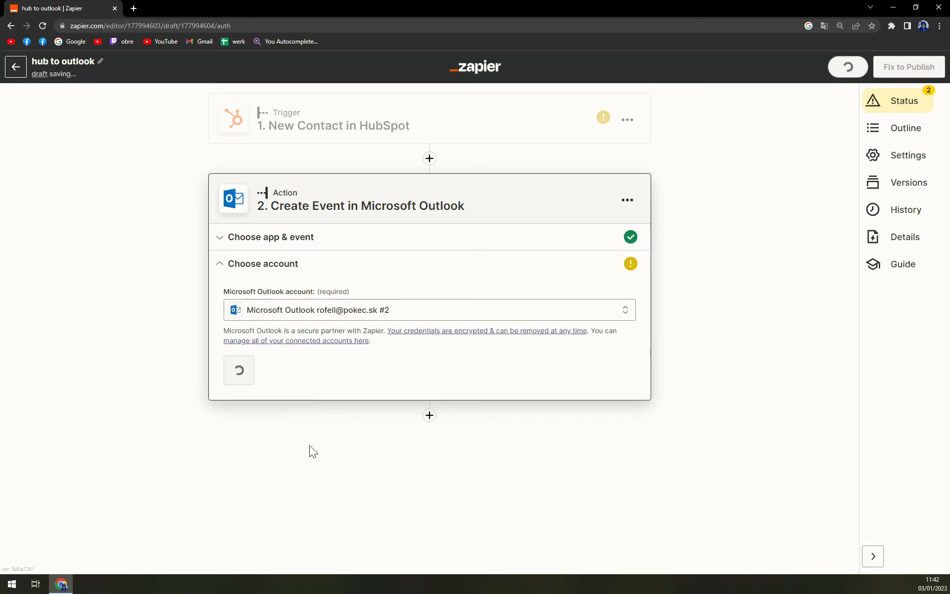
left_click(253, 370)
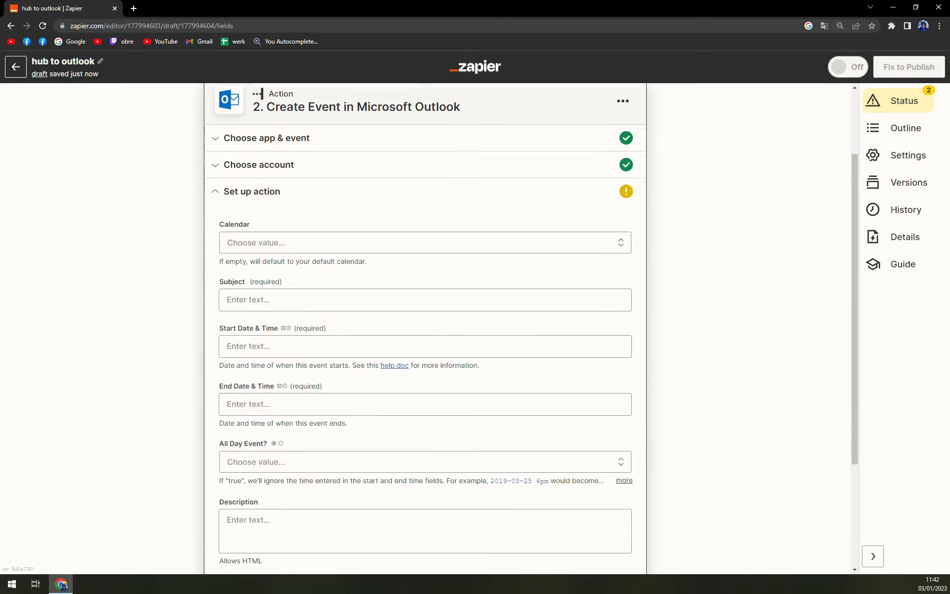
Step: Choose 'Calendar' as the Outlook event's calendar in the action form
scroll("down", 3)
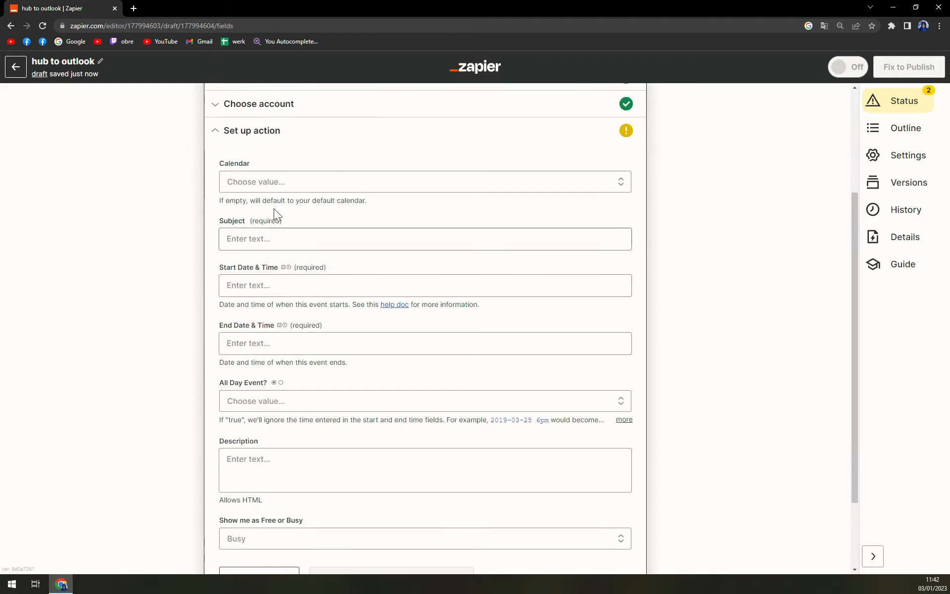
left_click(424, 182)
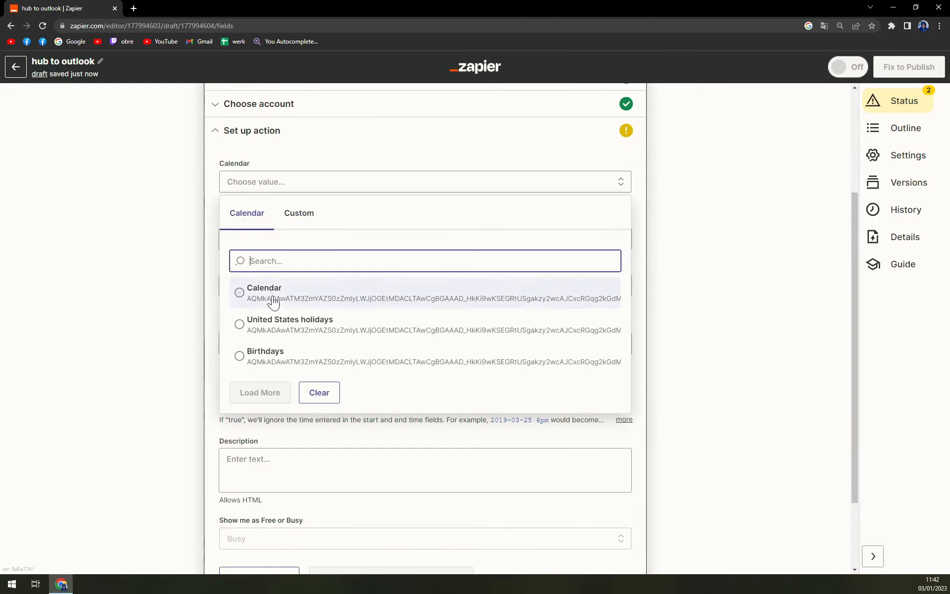
left_click(264, 287)
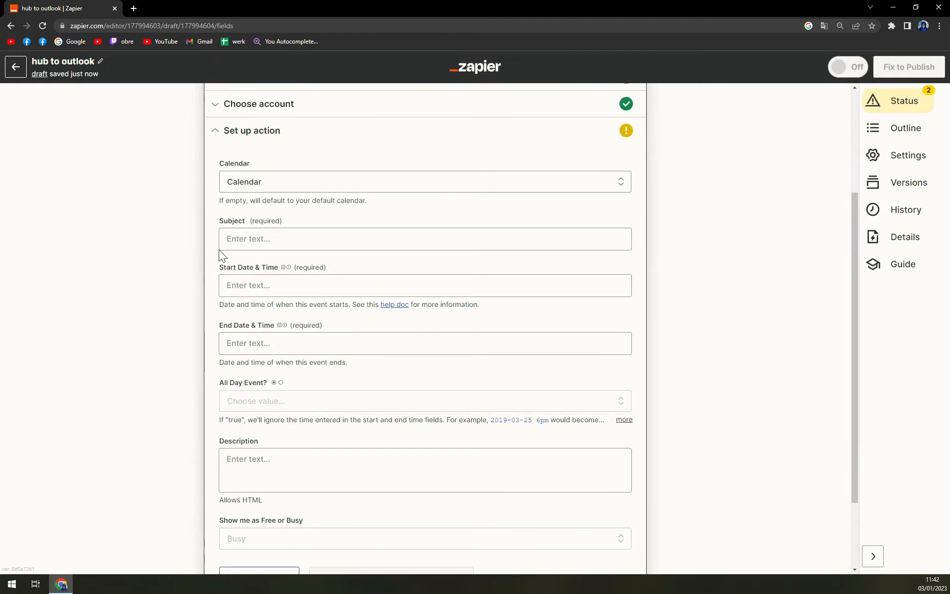
left_click(424, 238)
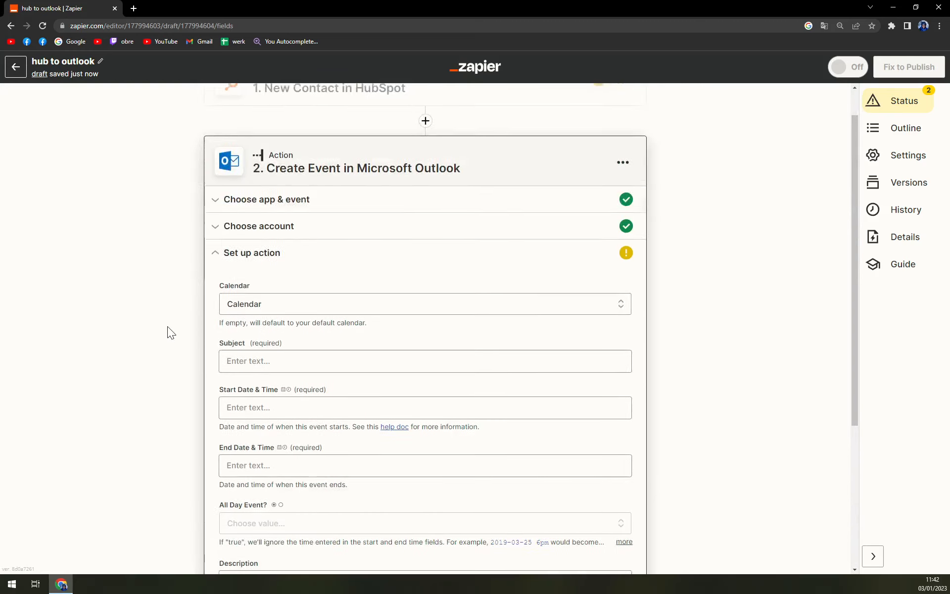
scroll("down", 3)
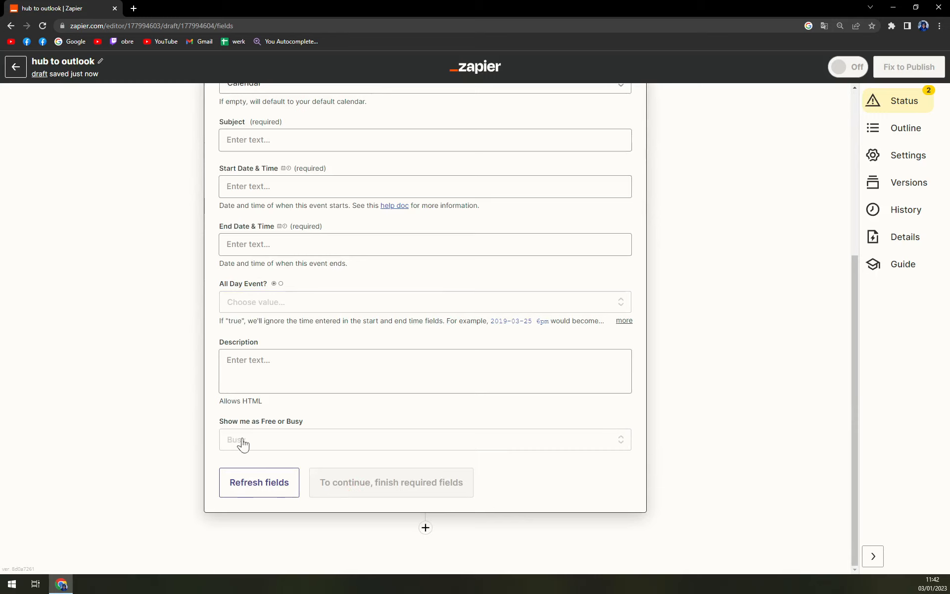
mouse_move(52, 383)
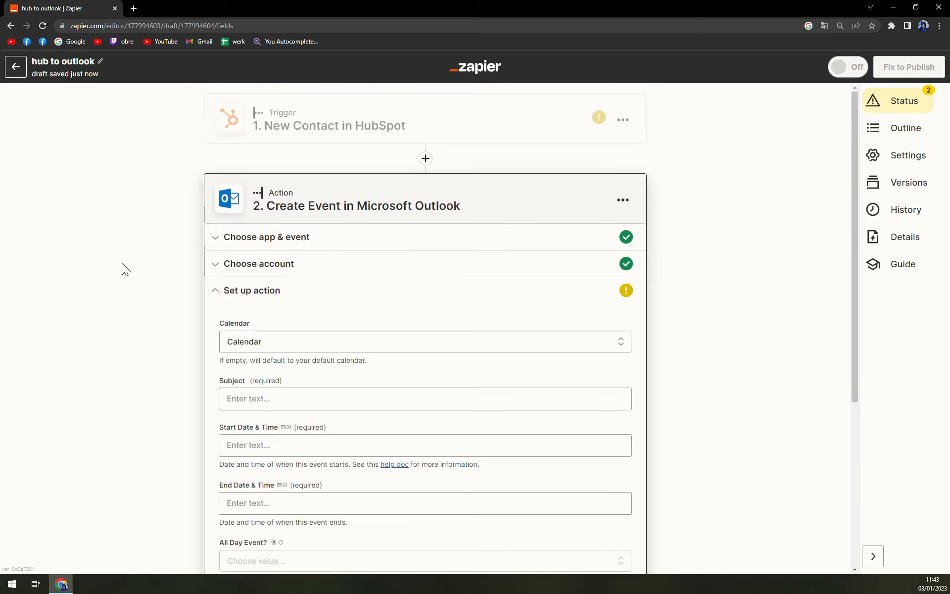
scroll("down", 3)
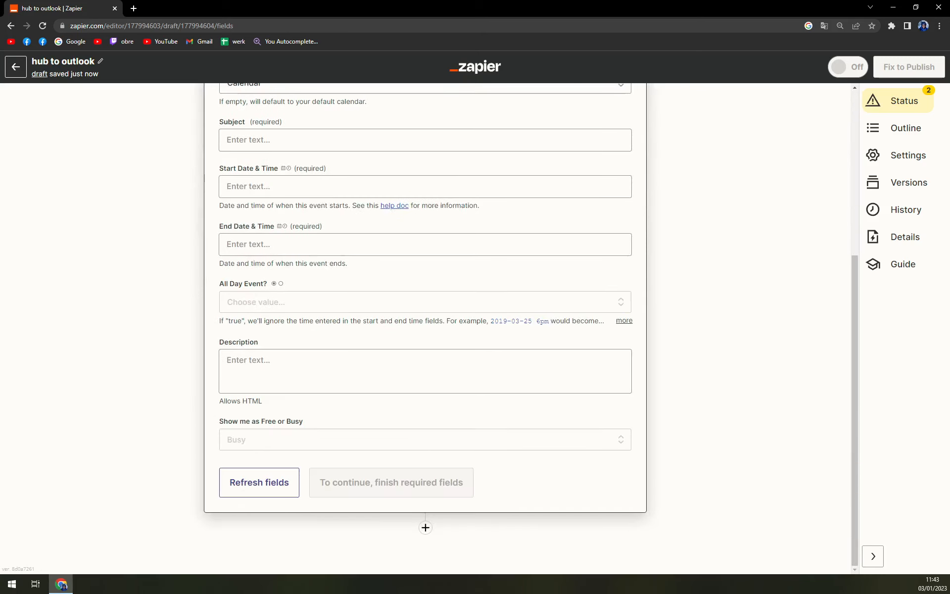